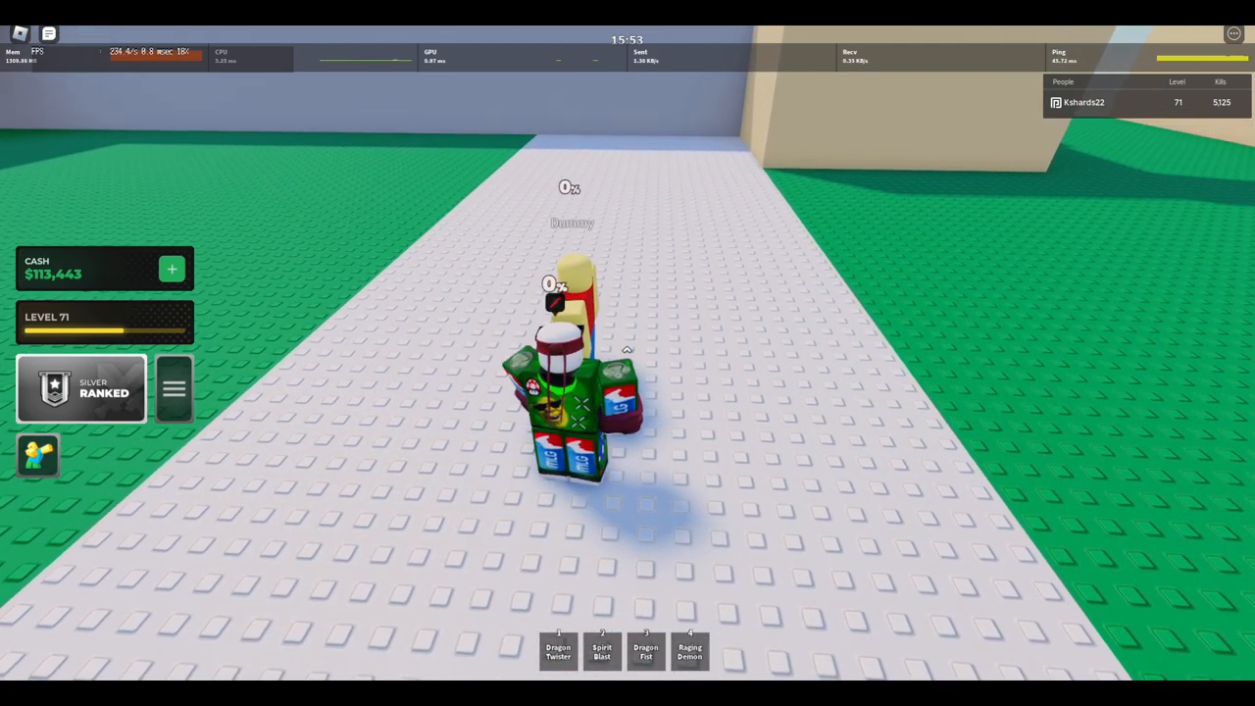
Cast the fourth-slot dragon skill on the test dummy, landing a flurry of hits.
key(4)
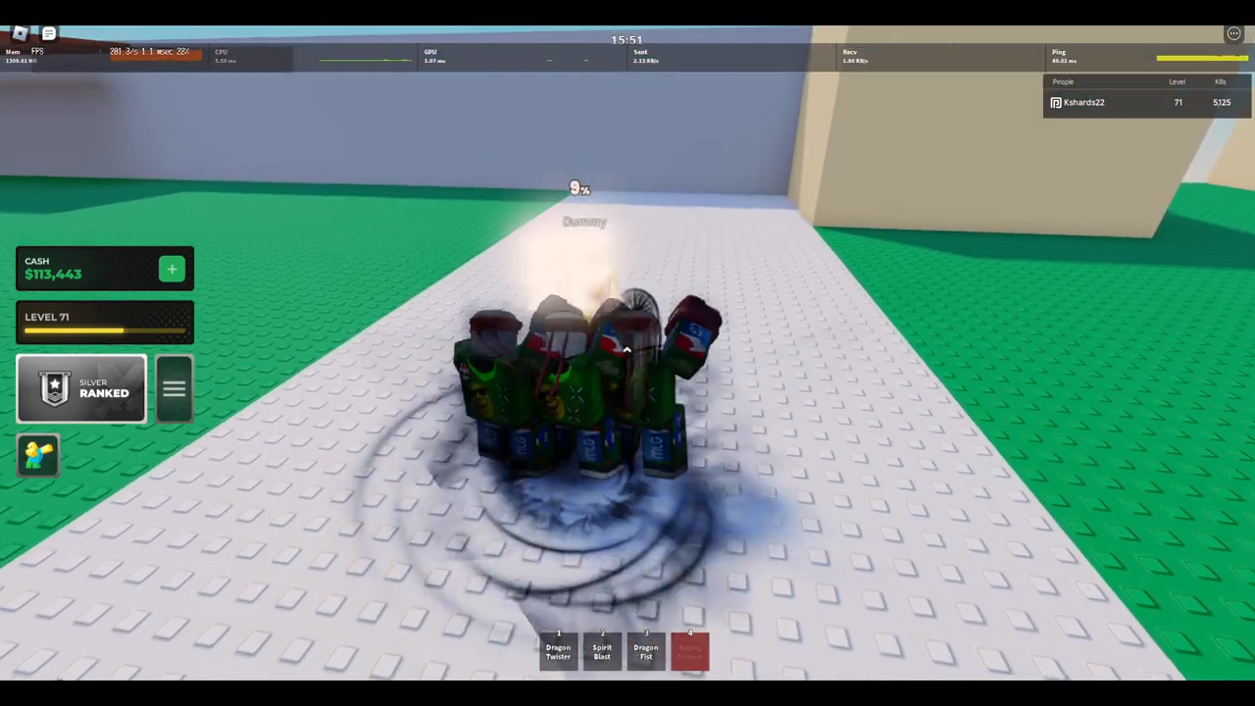